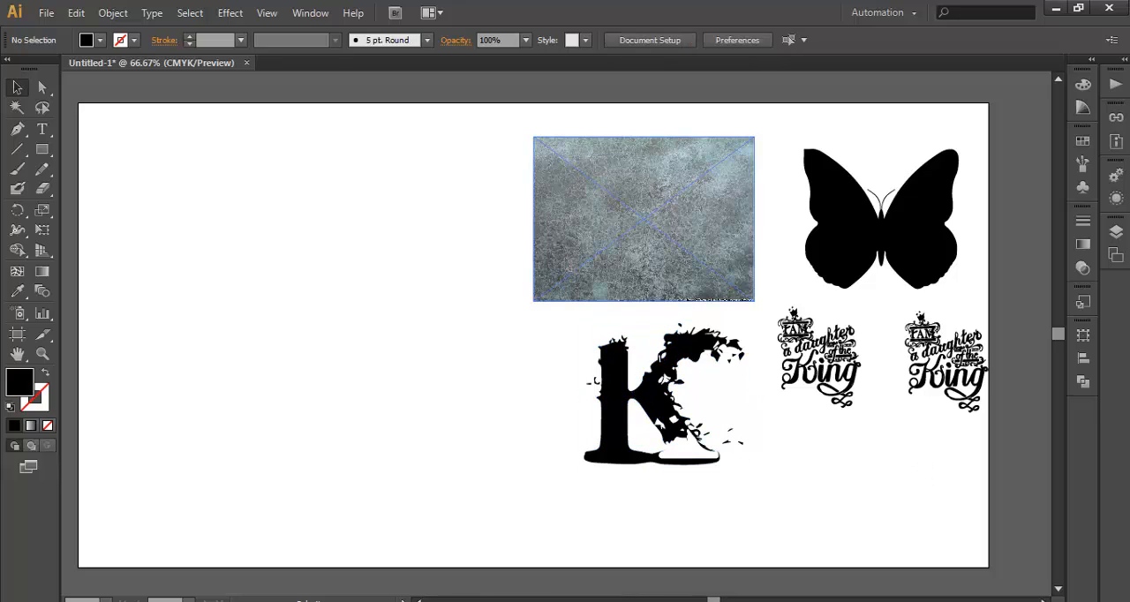
# Step: Select the splattered K and the stone texture, then move the texture over the K
pyautogui.click(646, 219)
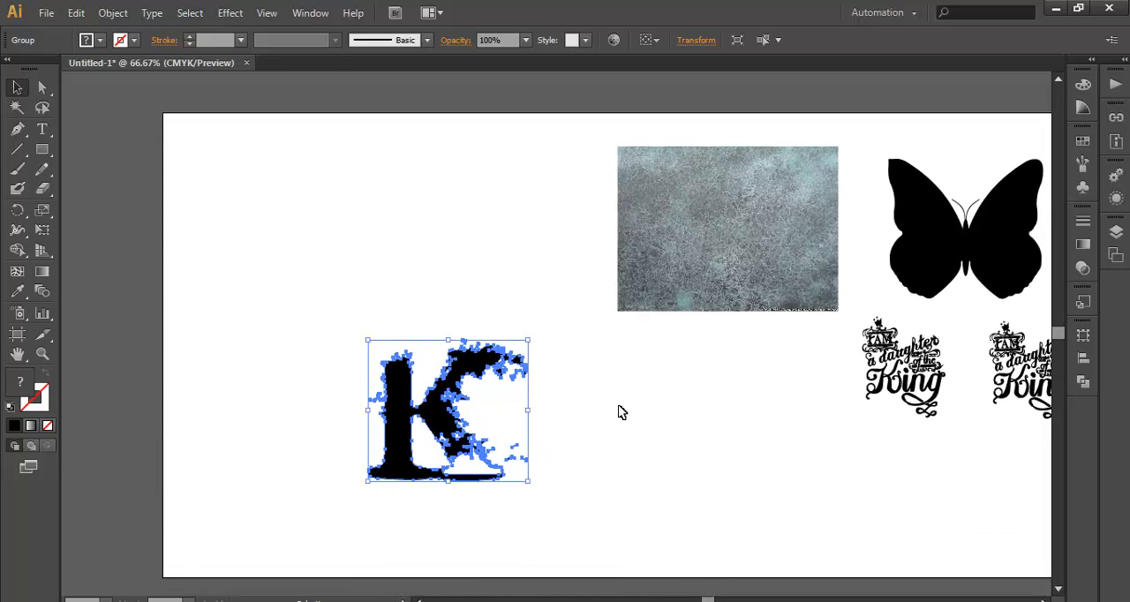
pyautogui.moveTo(463, 445)
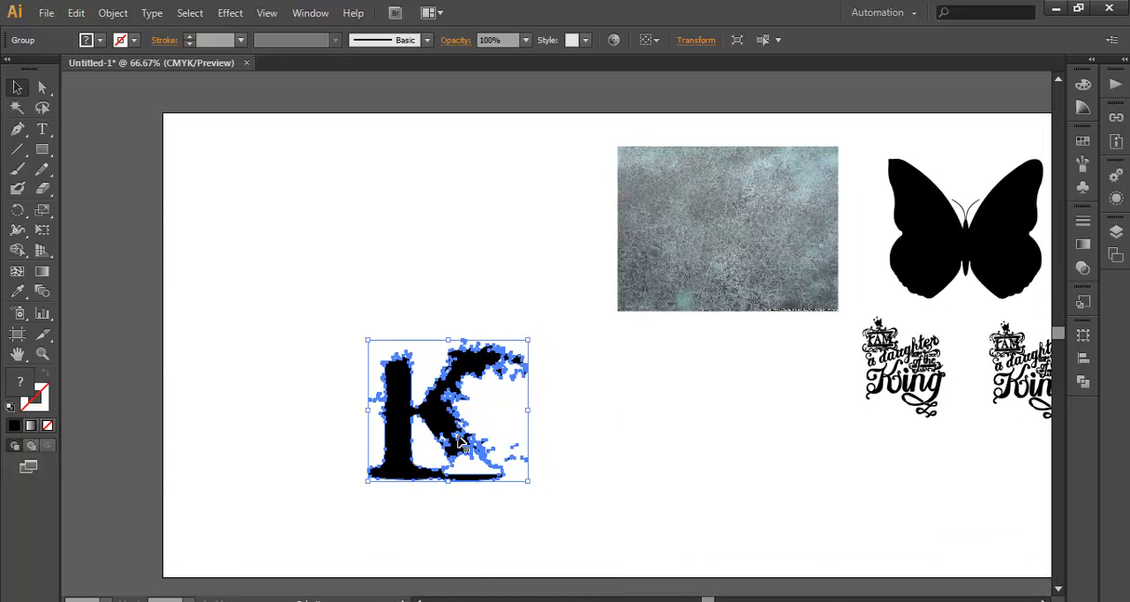
pyautogui.click(615, 479)
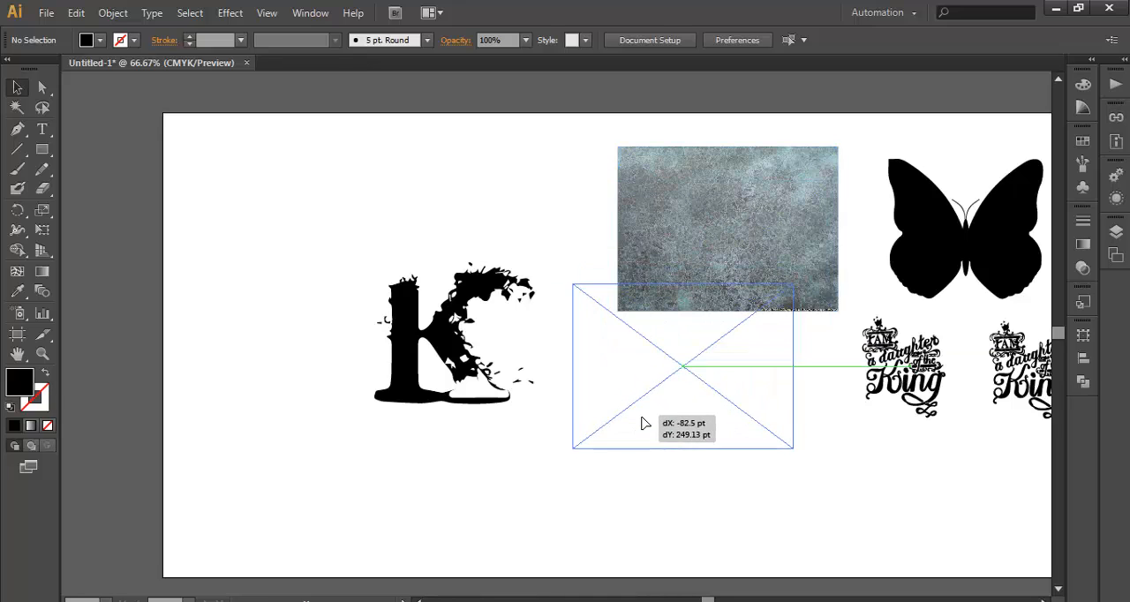
pyautogui.moveTo(728, 230); pyautogui.dragTo(682, 369)
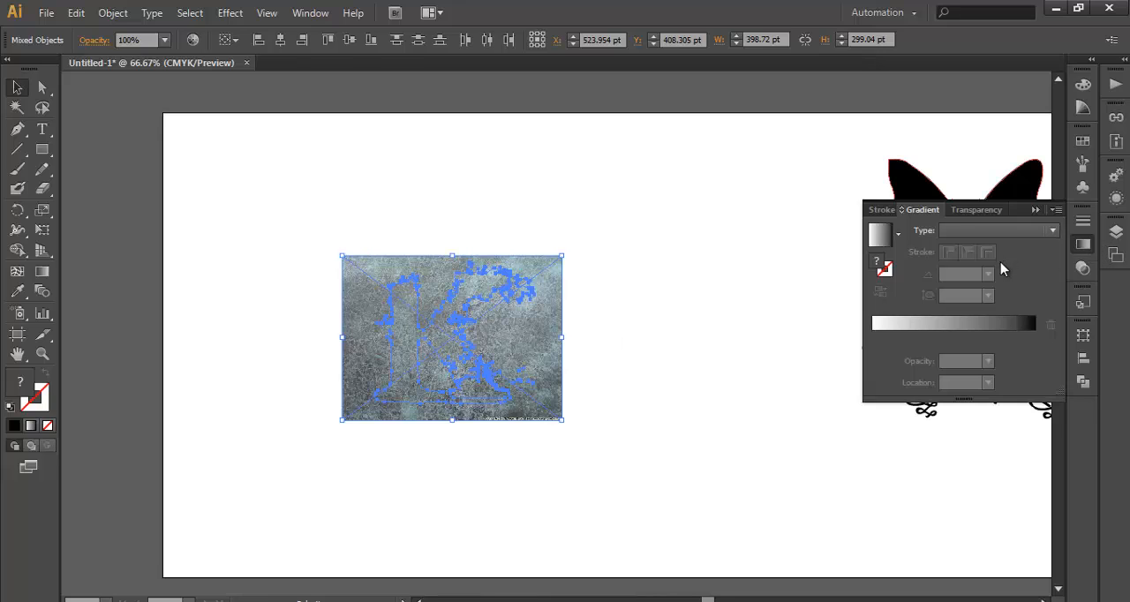
# Step: Make an opacity mask in the Transparency panel so the K clips the stone texture
pyautogui.click(977, 210)
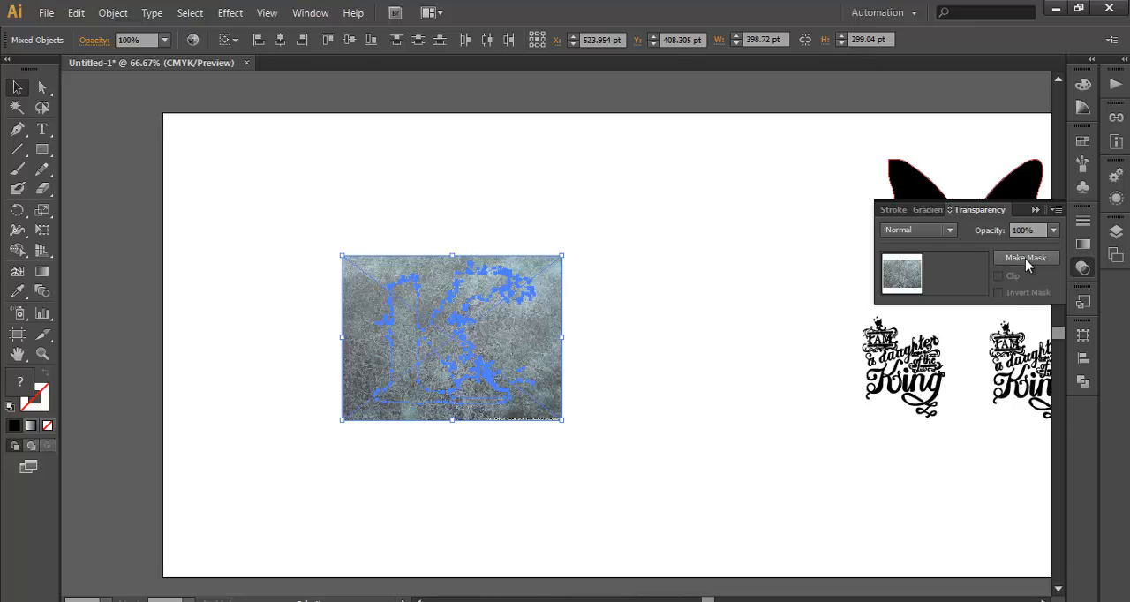
pyautogui.moveTo(1026, 262)
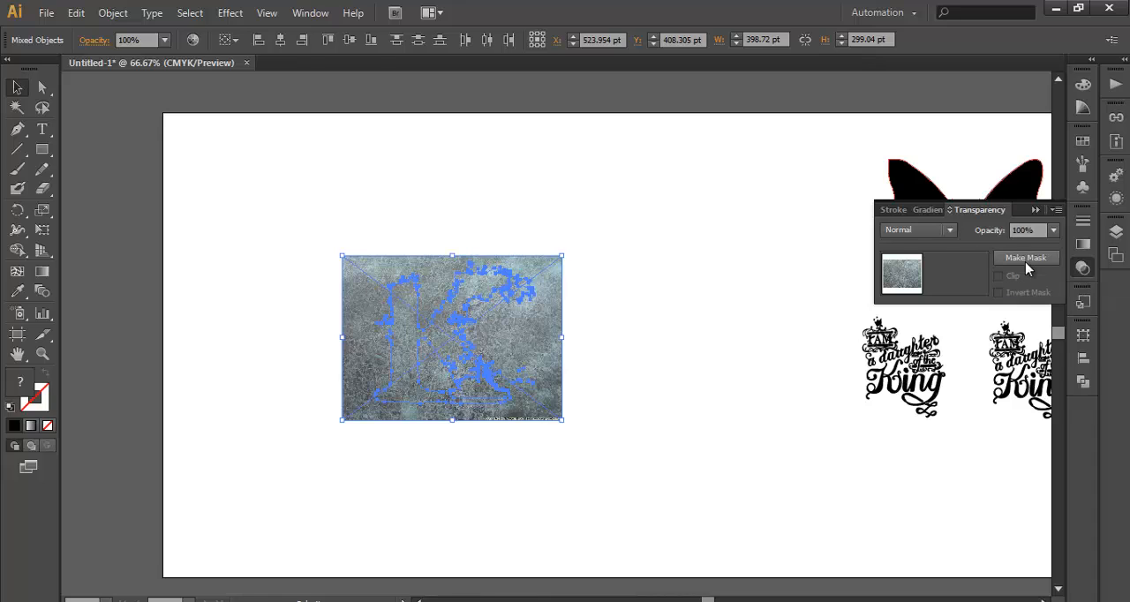
pyautogui.moveTo(1021, 263)
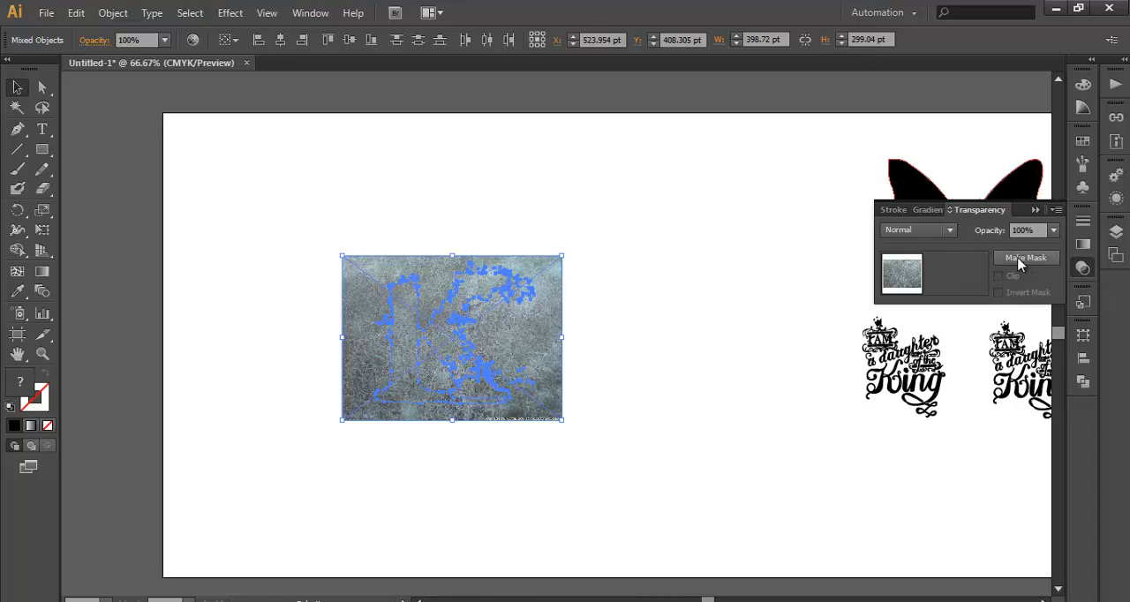
pyautogui.click(1027, 258)
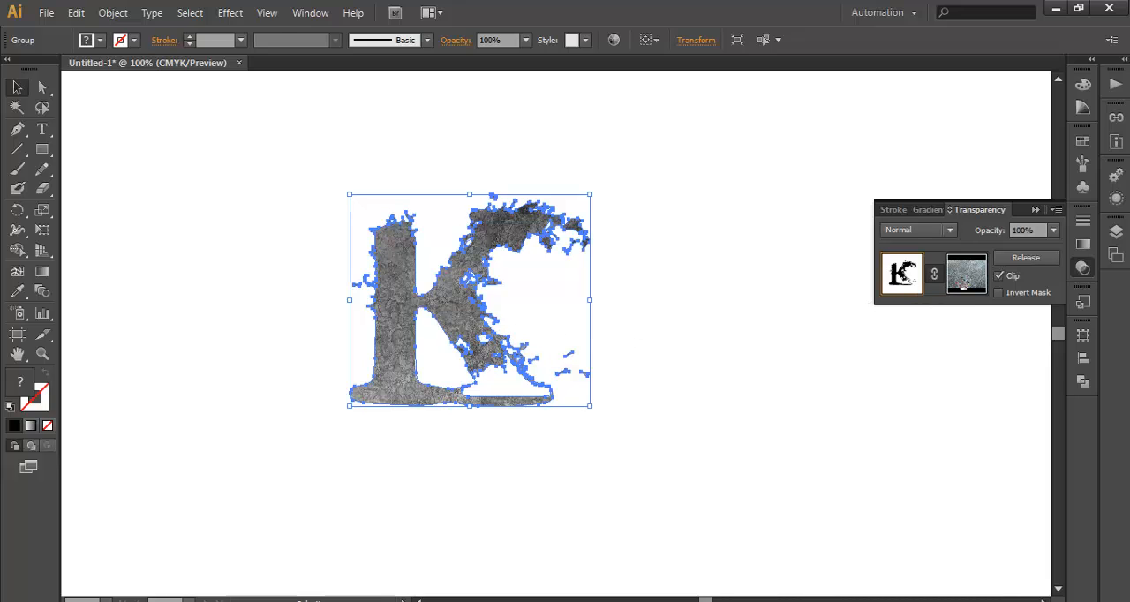
pyautogui.click(966, 274)
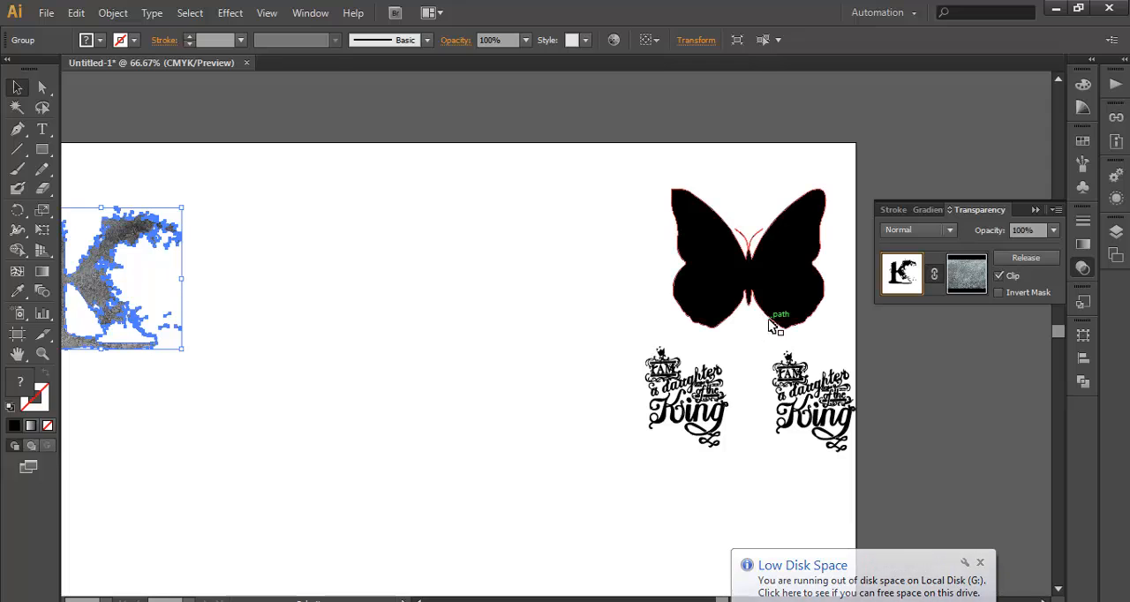
# Step: Move the butterfly to the artboard centre and select both script text pieces
pyautogui.moveTo(749, 256); pyautogui.dragTo(420, 397)
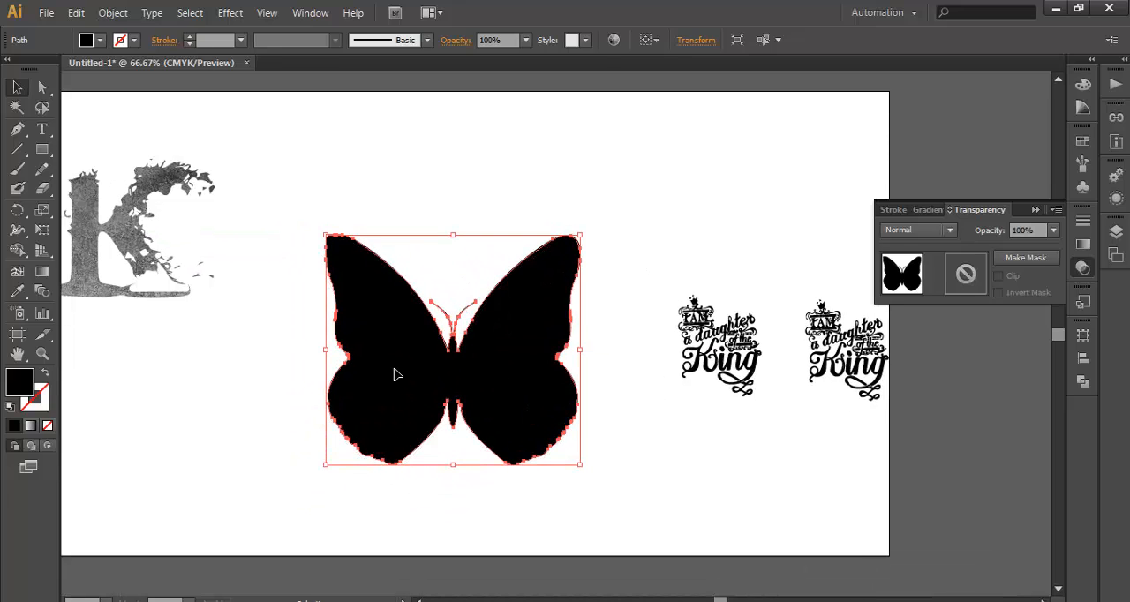
pyautogui.moveTo(441, 381)
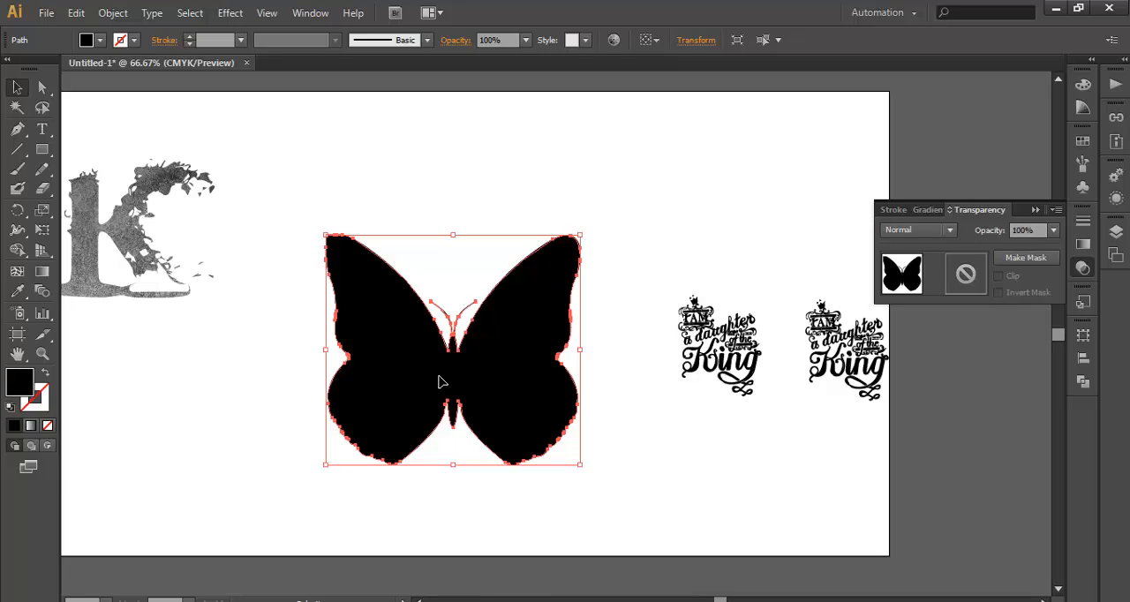
pyautogui.click(666, 422)
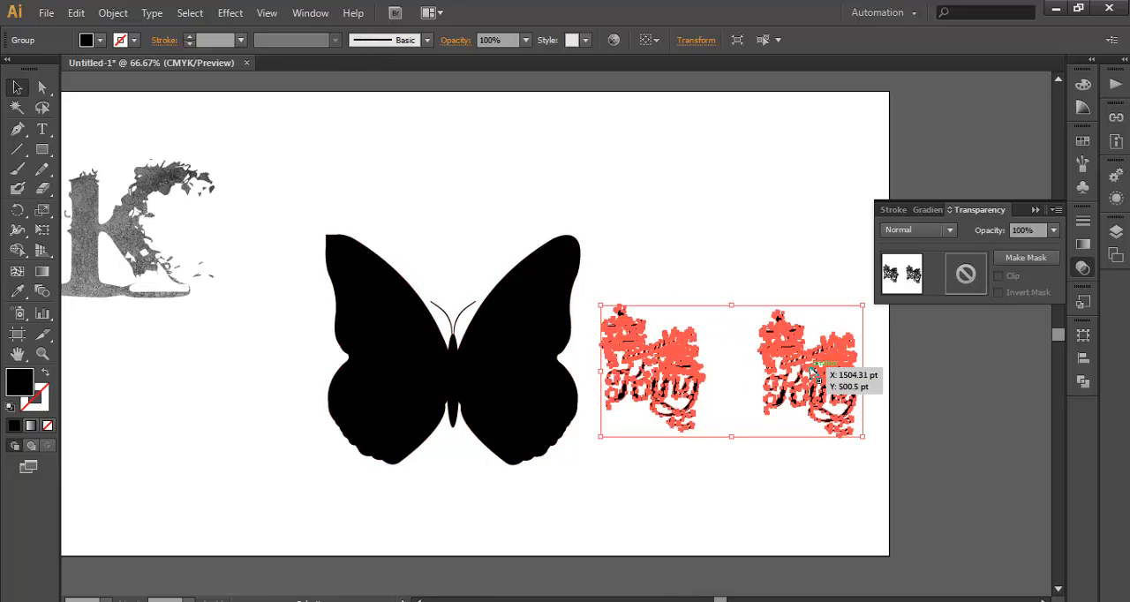
# Step: Place the script text over the butterfly's wings and mask the butterfly with it
pyautogui.moveTo(732, 371); pyautogui.dragTo(466, 371)
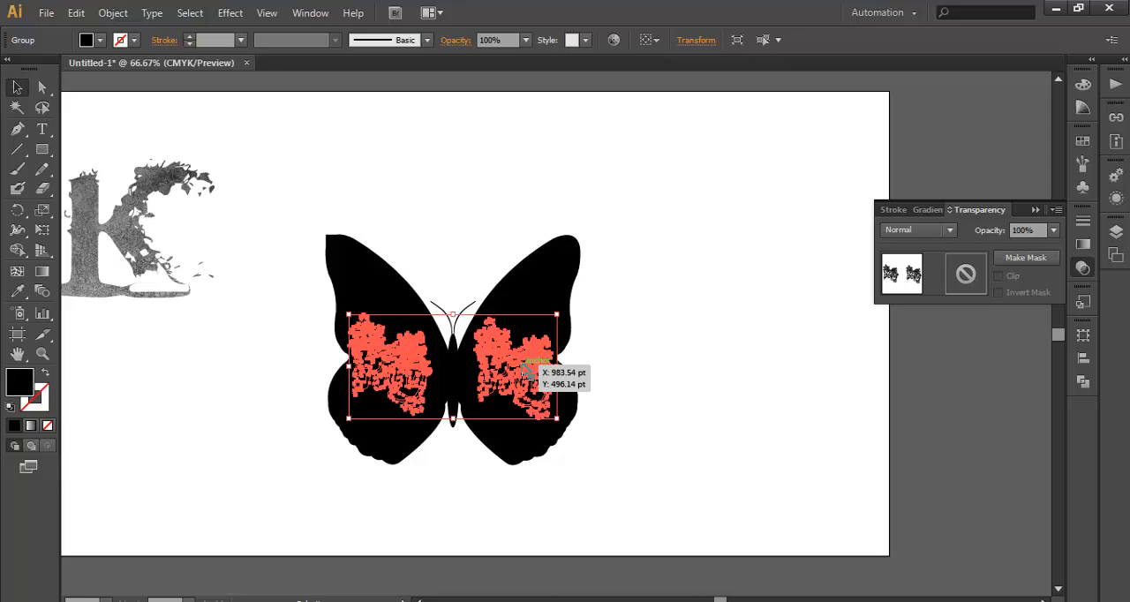
pyautogui.rightClick(528, 369)
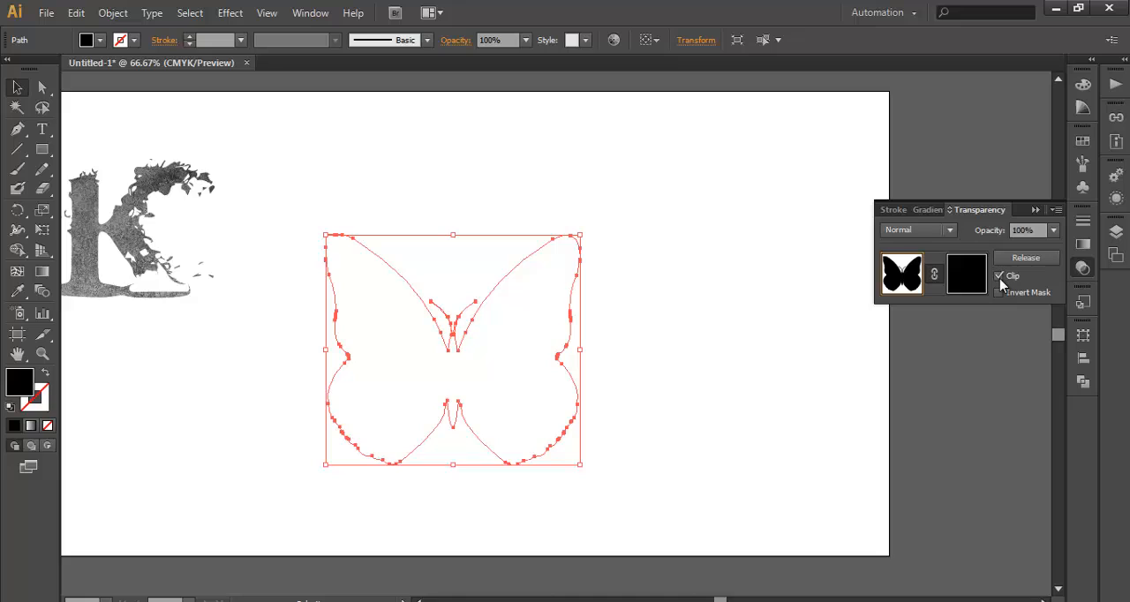
# Step: Turn off Clip, turn on Invert Mask, then release the butterfly's opacity mask
pyautogui.click(1005, 275)
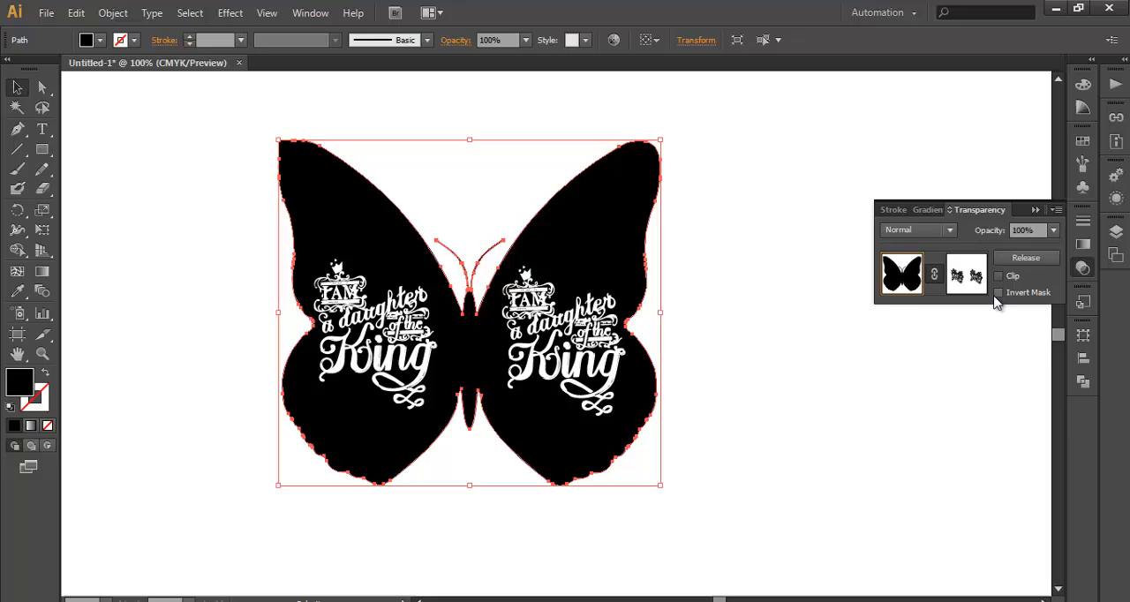
pyautogui.click(999, 293)
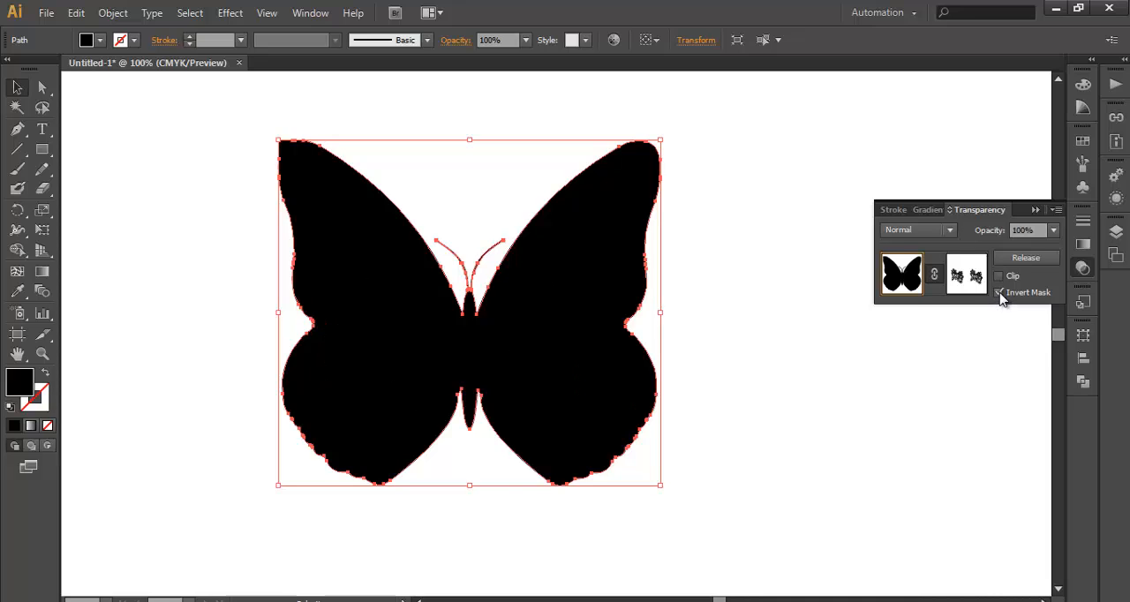
pyautogui.click(1004, 293)
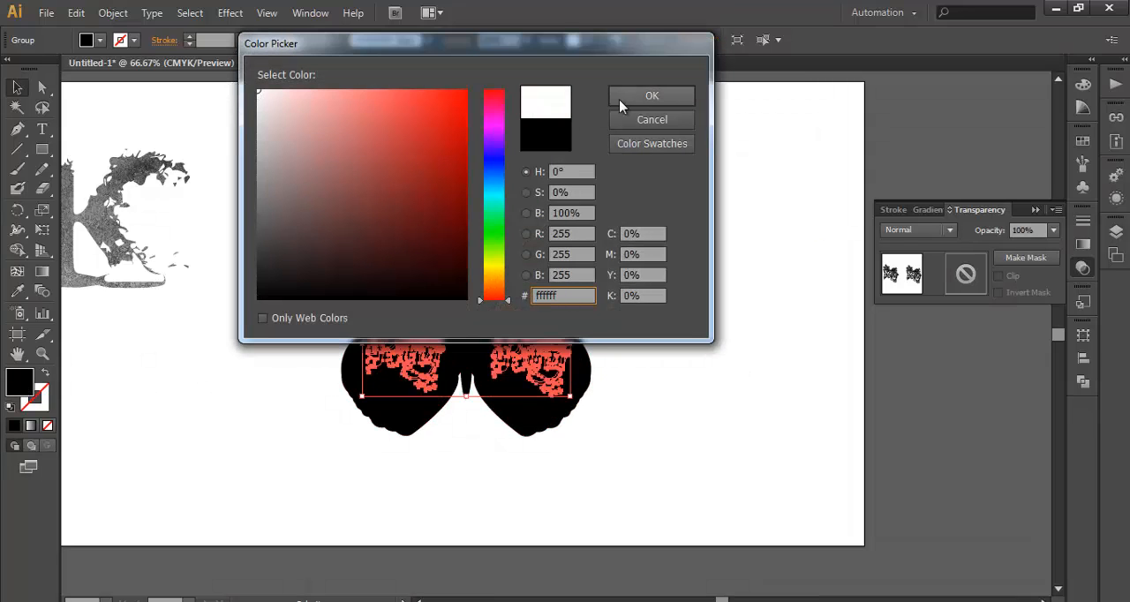
# Step: Confirm white #FFFFFF as the script text's fill colour
pyautogui.click(652, 95)
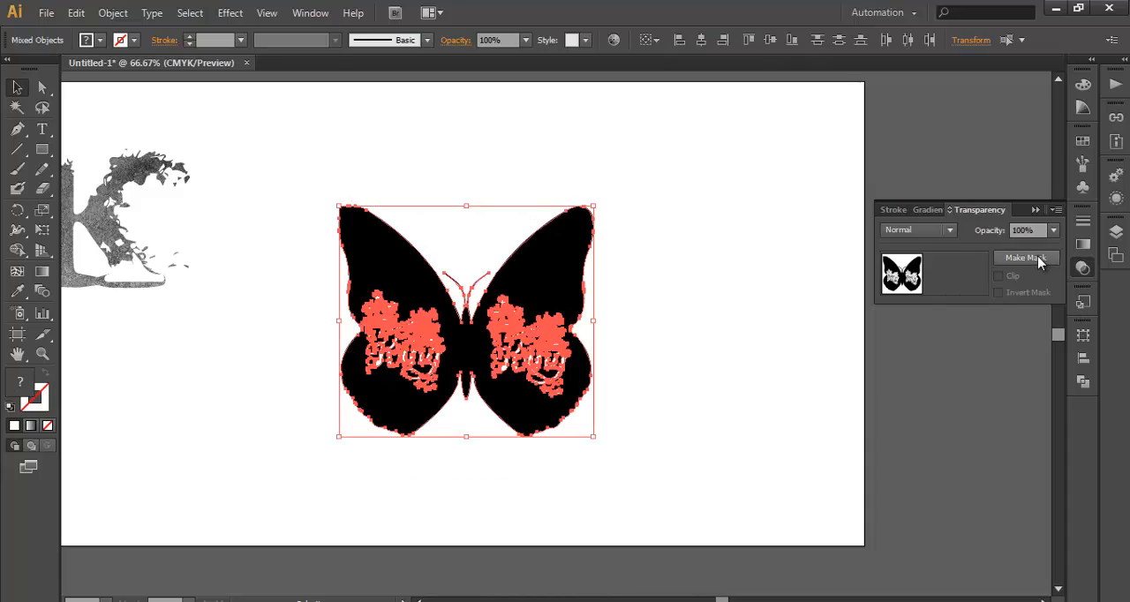
# Step: Make an inverted mask so the white text cuts out of the butterfly, then select it
pyautogui.click(1026, 258)
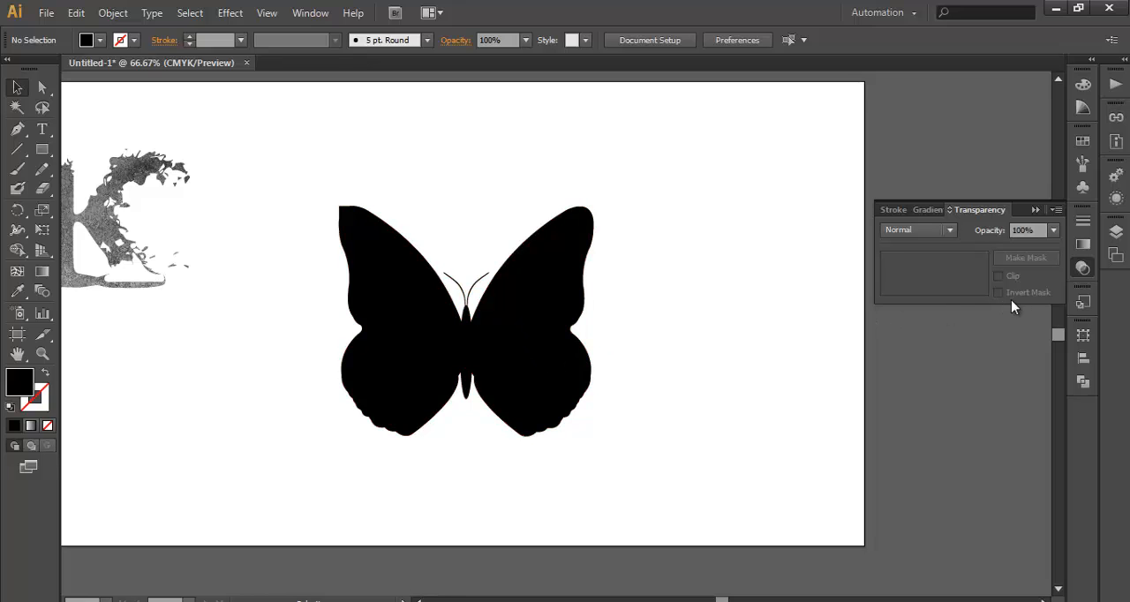
pyautogui.click(1009, 293)
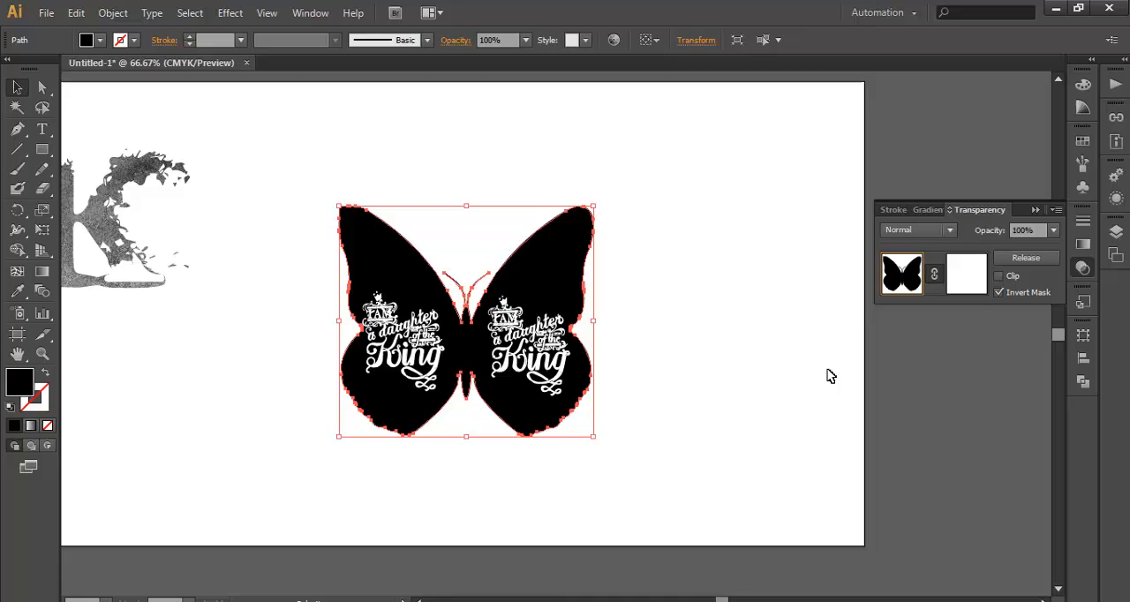